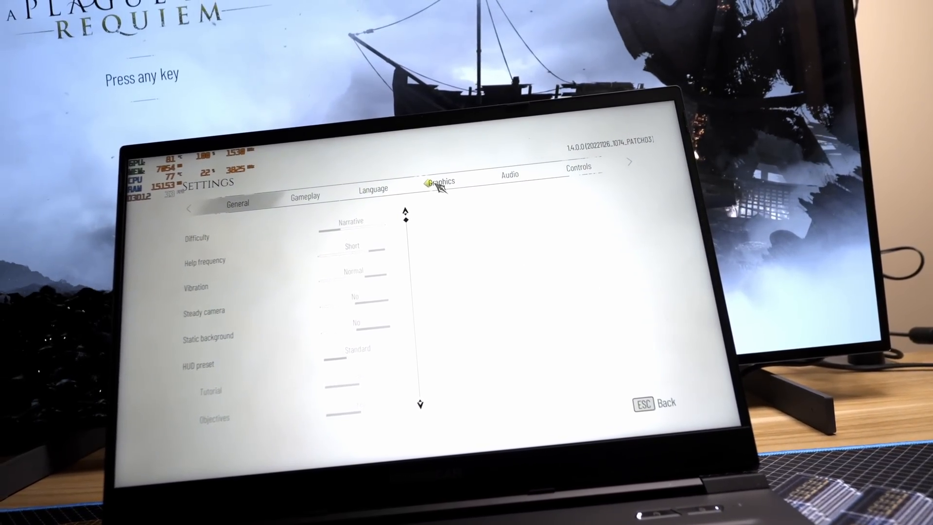
Step: In A Plague Tale: Requiem graphics settings, set DLSS Super Resolution to Performance
click(443, 181)
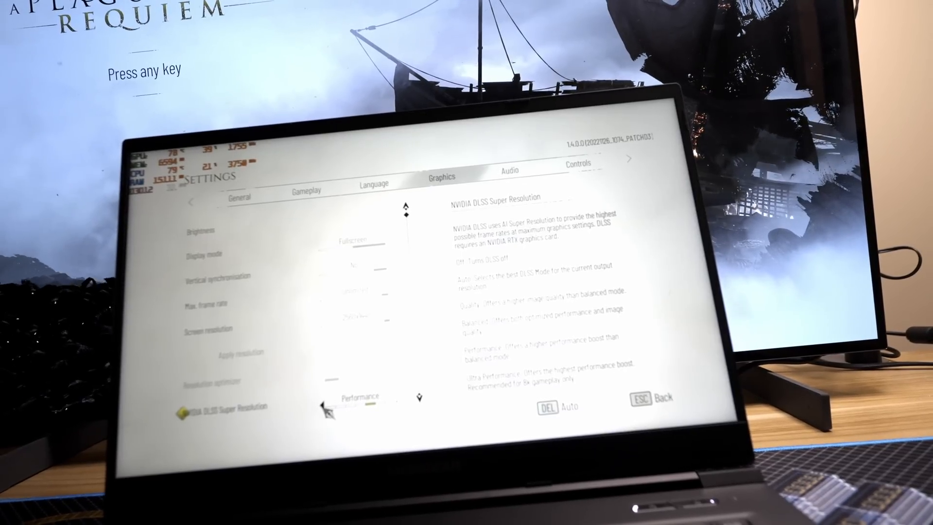
click(325, 408)
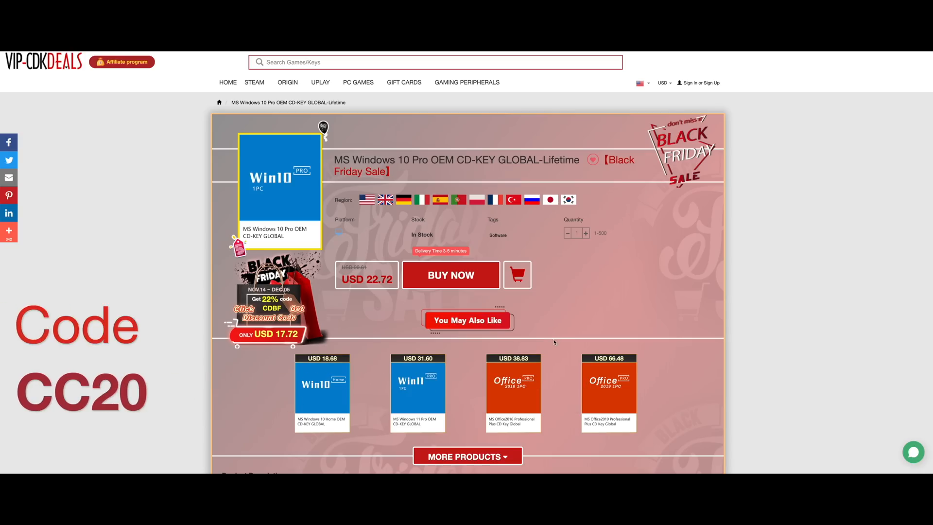
mouse_move(564, 314)
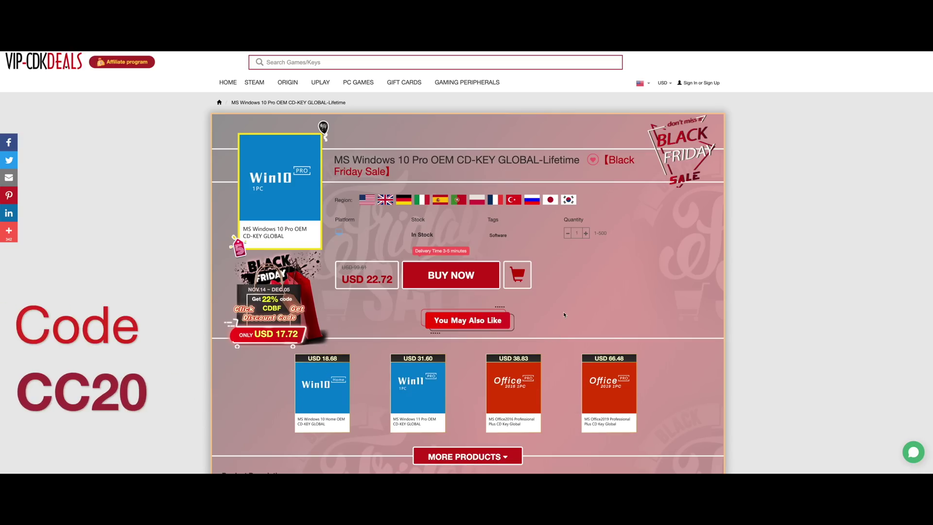
click(450, 275)
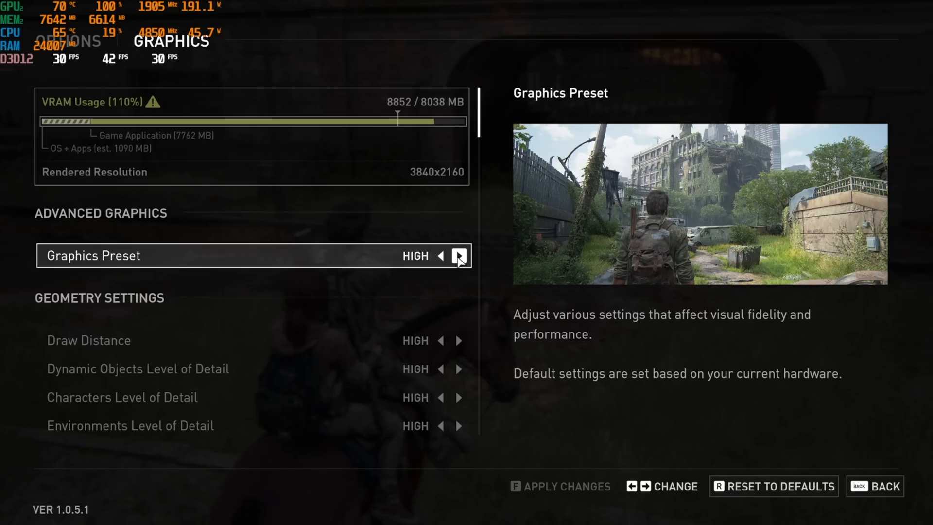
Step: Raise the graphics preset to Ultra and accept it despite the VRAM warning
click(458, 255)
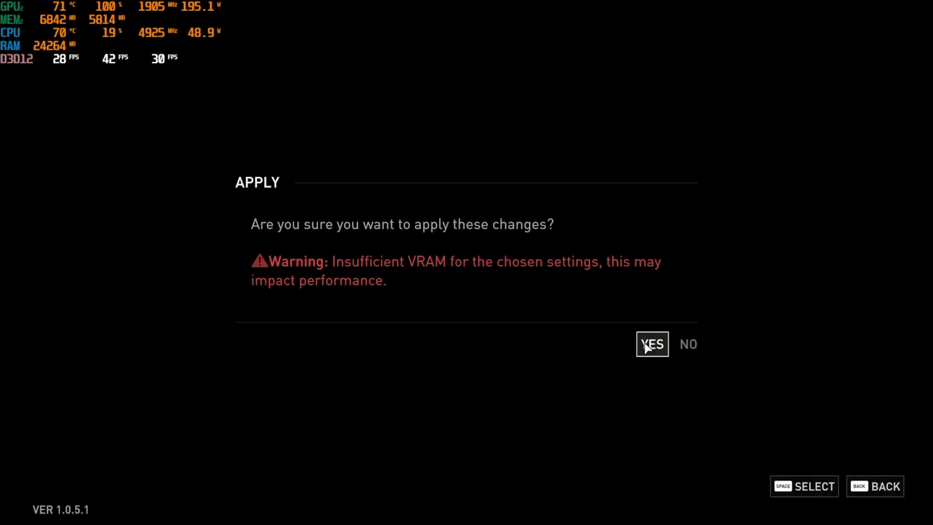
click(652, 344)
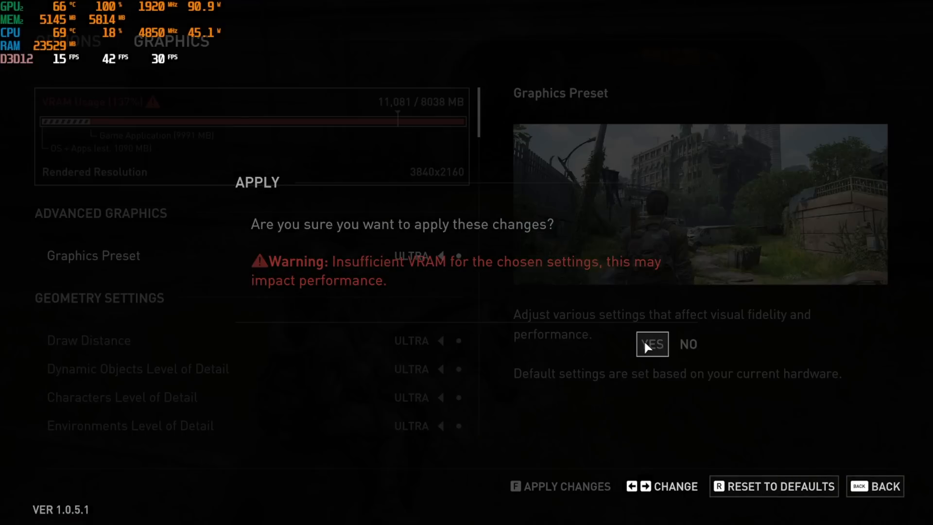
click(651, 344)
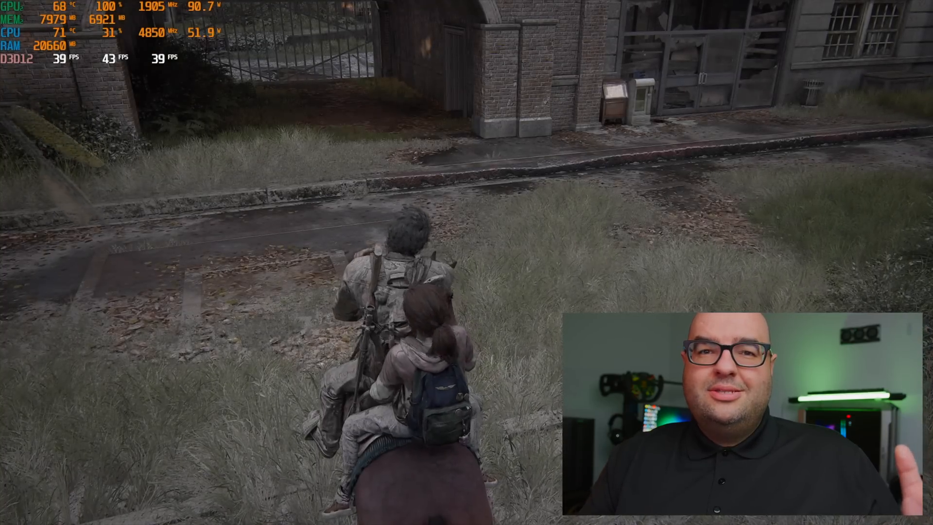
Step: Confirm the native 3840x2160 display change, then request applying the Ultra graphics settings
key(Escape)
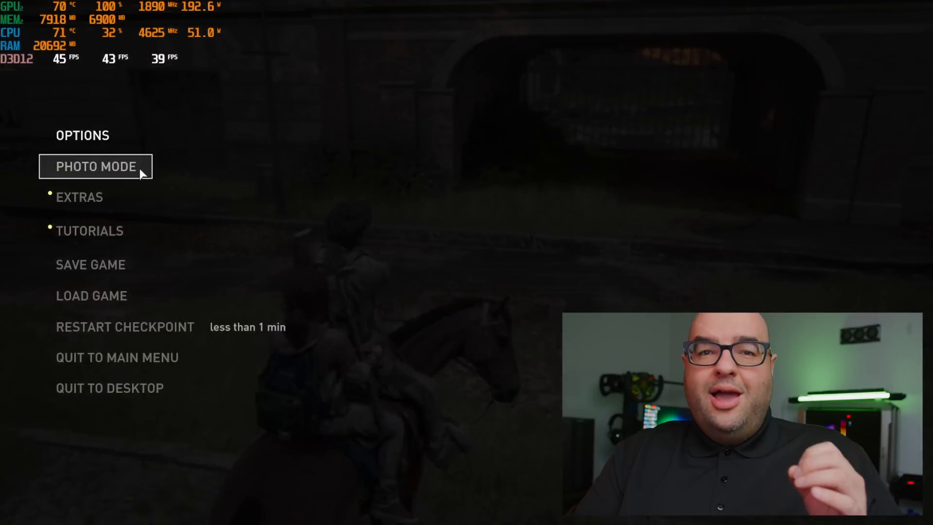
click(82, 167)
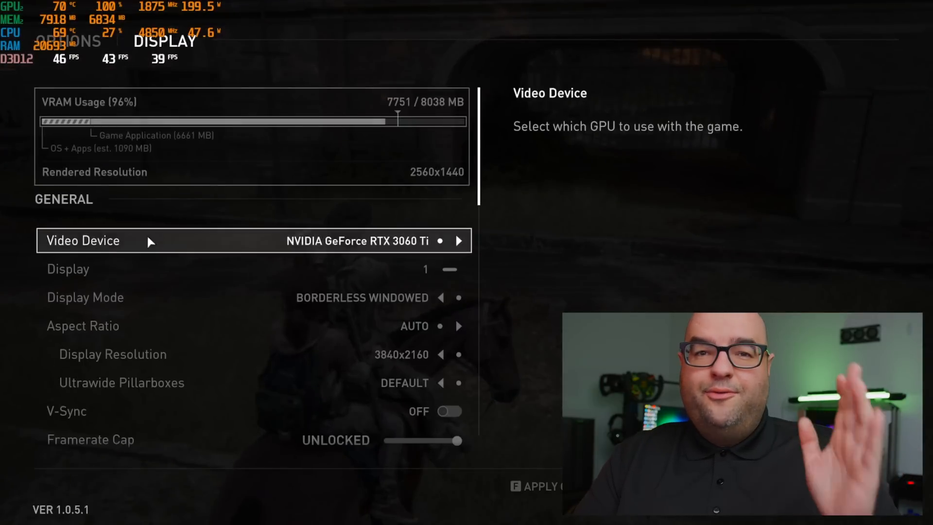
scroll(down, 3)
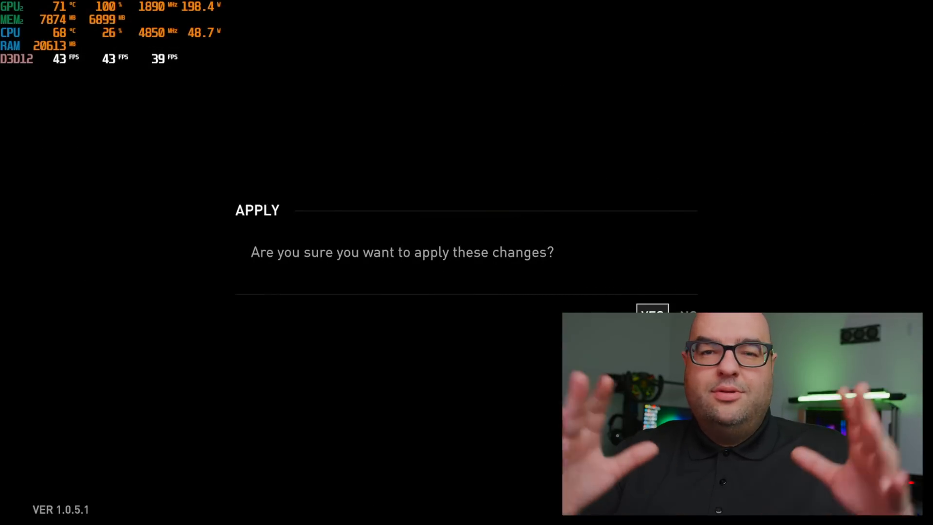
click(653, 314)
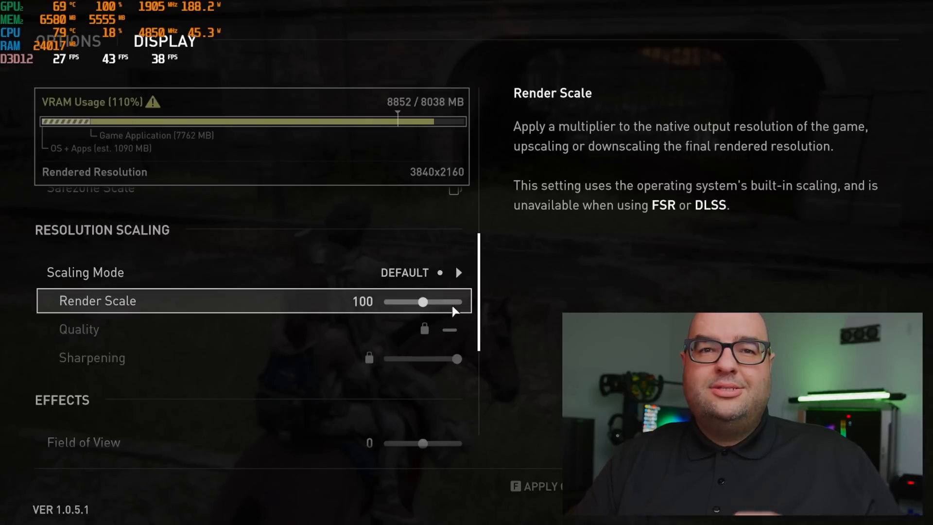
scroll(up, 3)
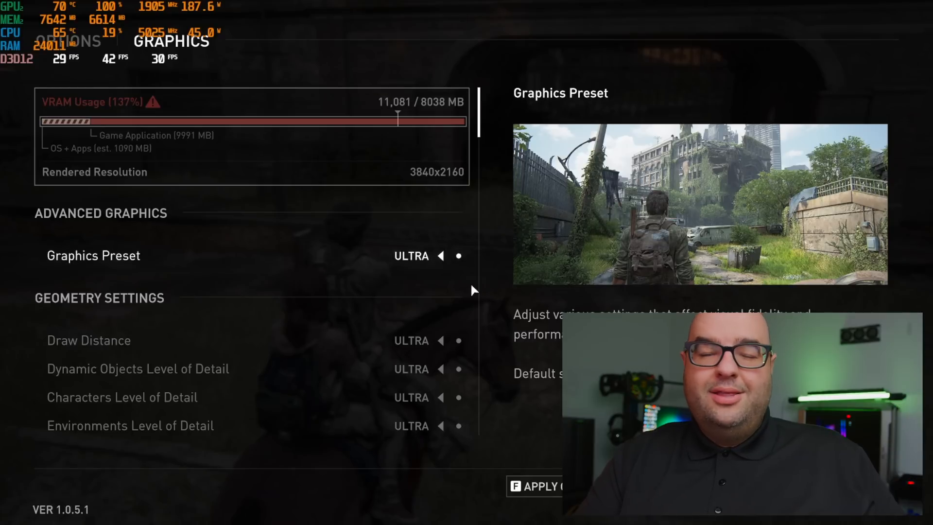
click(536, 486)
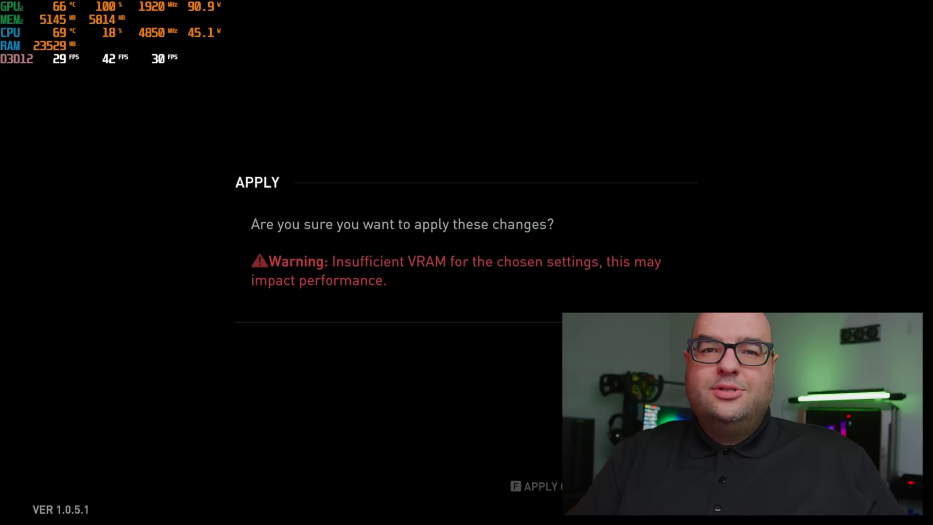
click(539, 486)
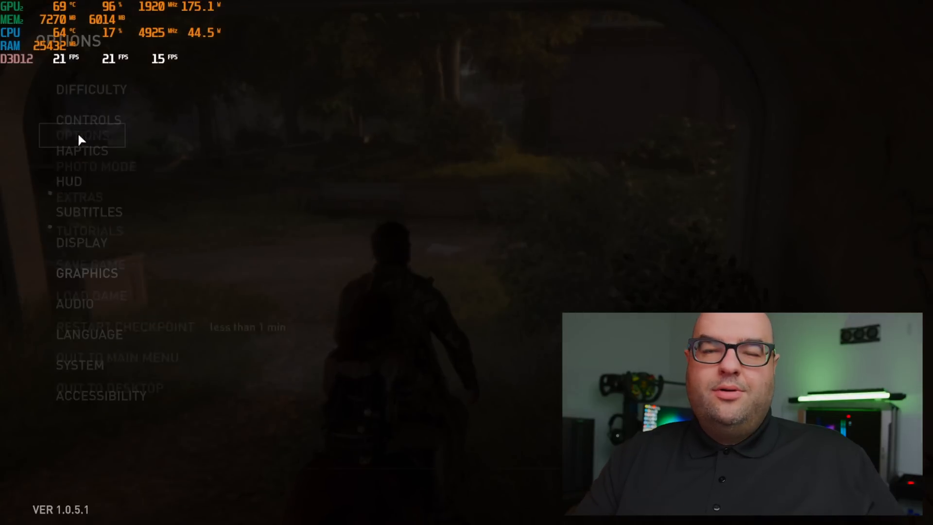
Step: Switch scaling mode through AMD FSR 2 to NVIDIA DLSS Super Resolution, then apply
click(82, 243)
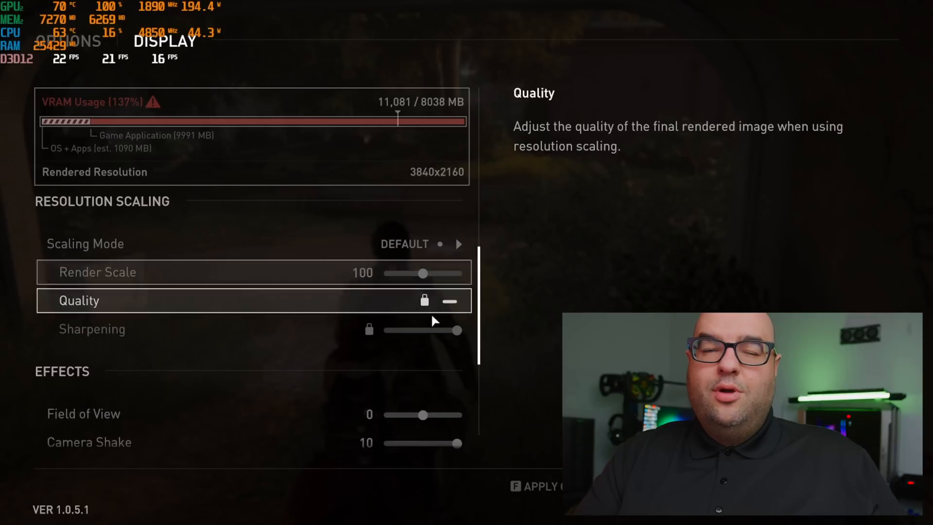
click(459, 244)
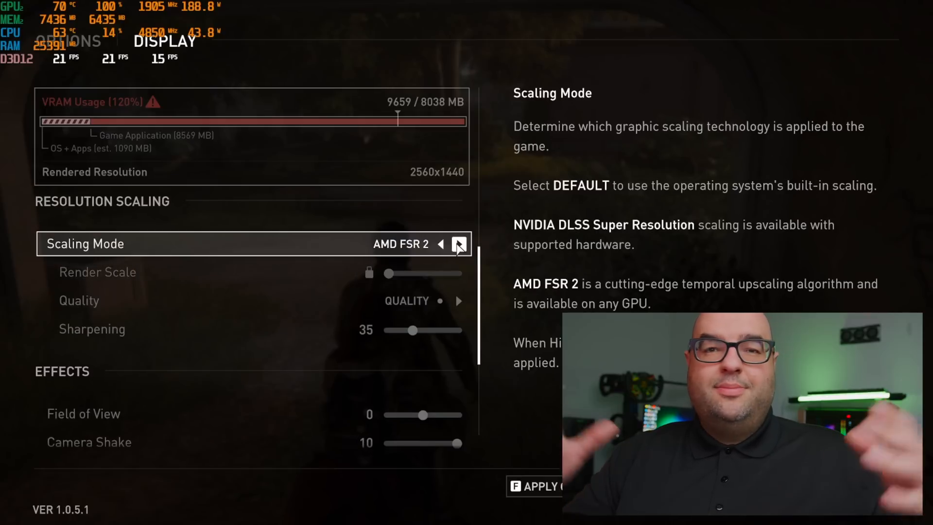
click(458, 244)
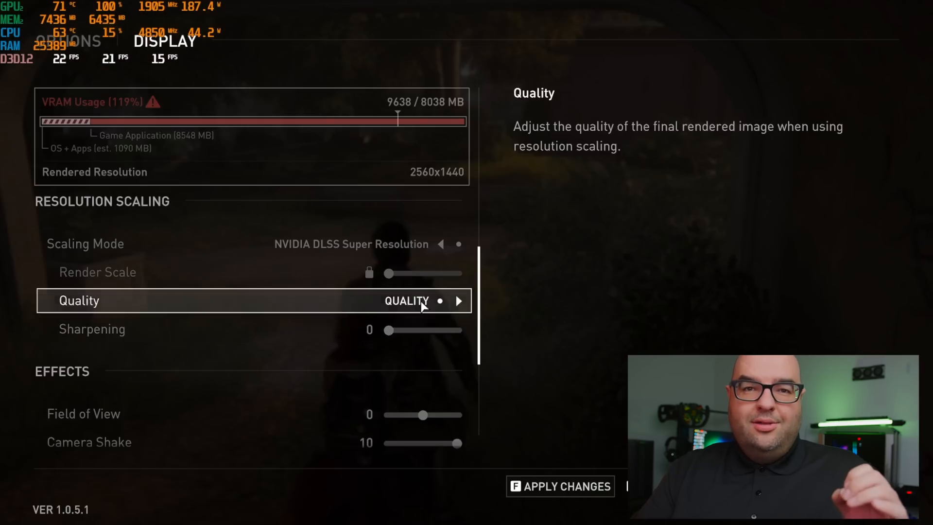
click(560, 486)
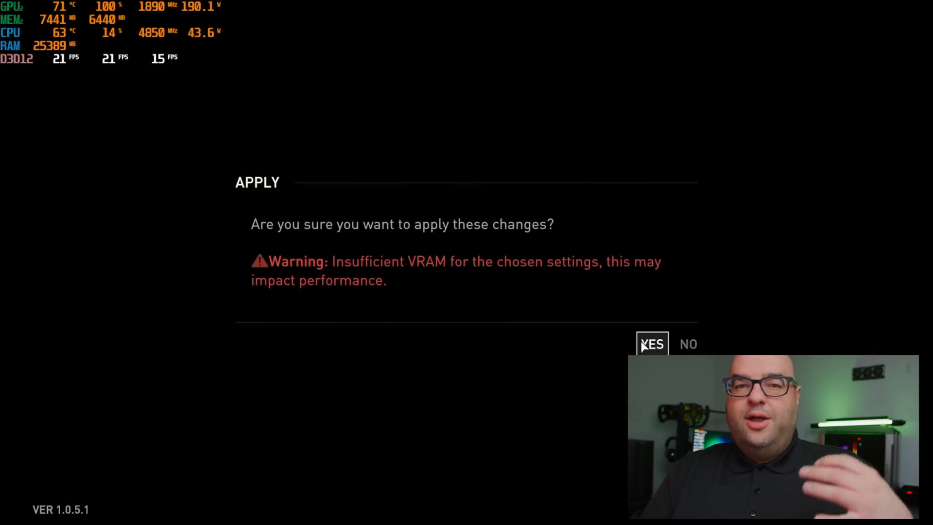
Step: Accept the DLSS Quality change despite the insufficient-VRAM warning
click(652, 345)
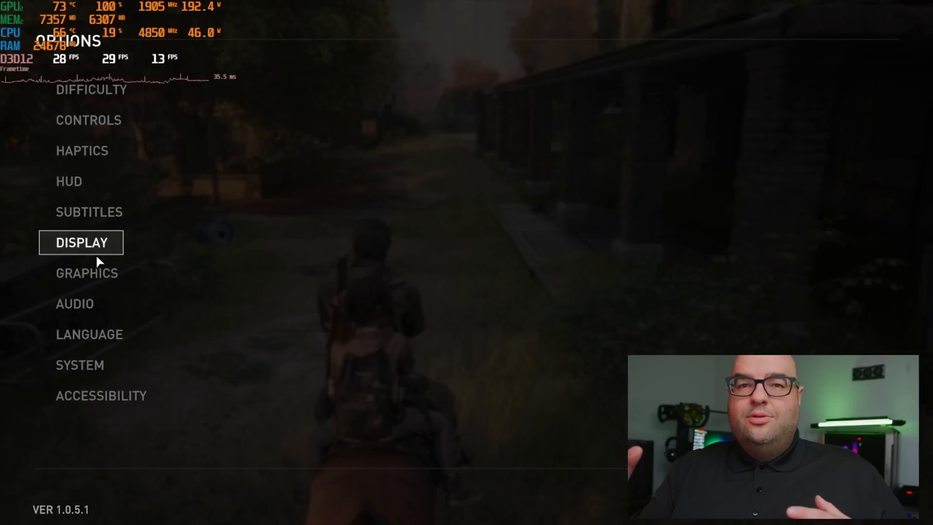
Step: Lower the graphics preset one step below Ultra
click(87, 273)
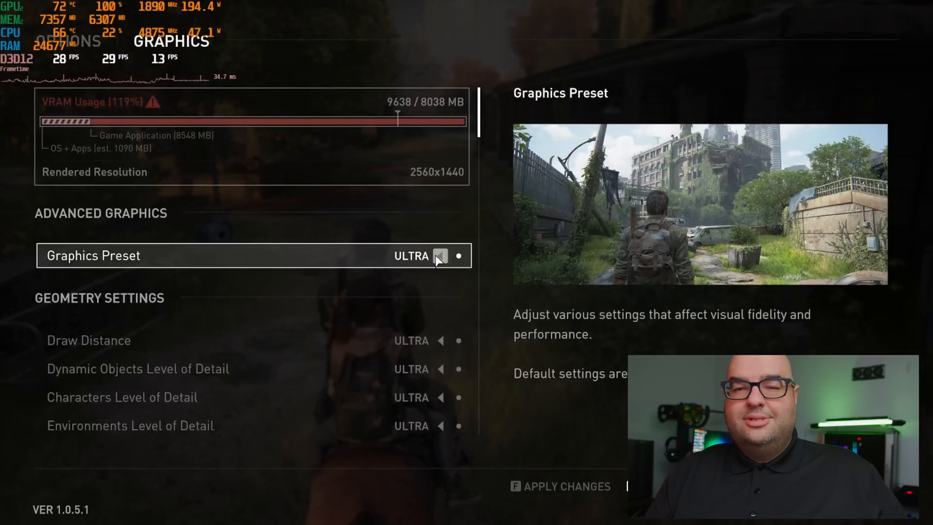
click(440, 255)
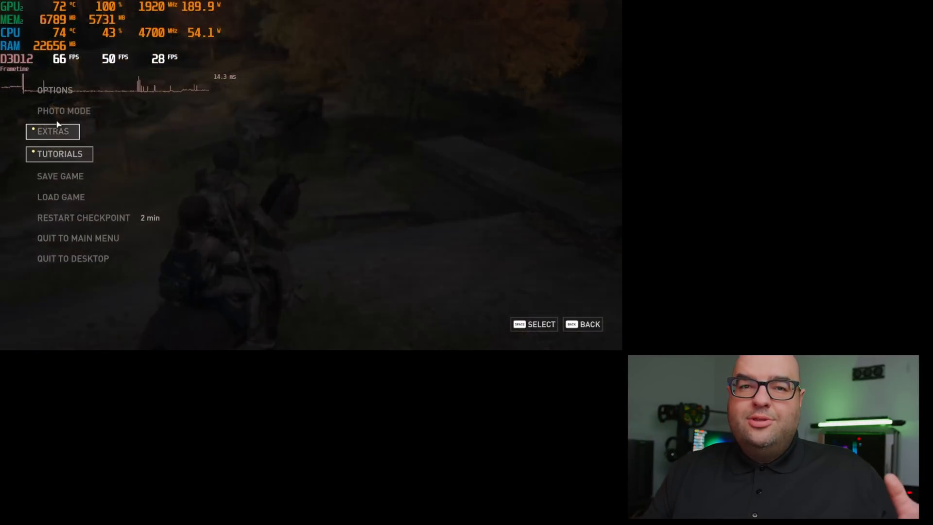
Step: Set DLSS quality mode to Quality, confirm it, and change the display resolution
click(54, 90)
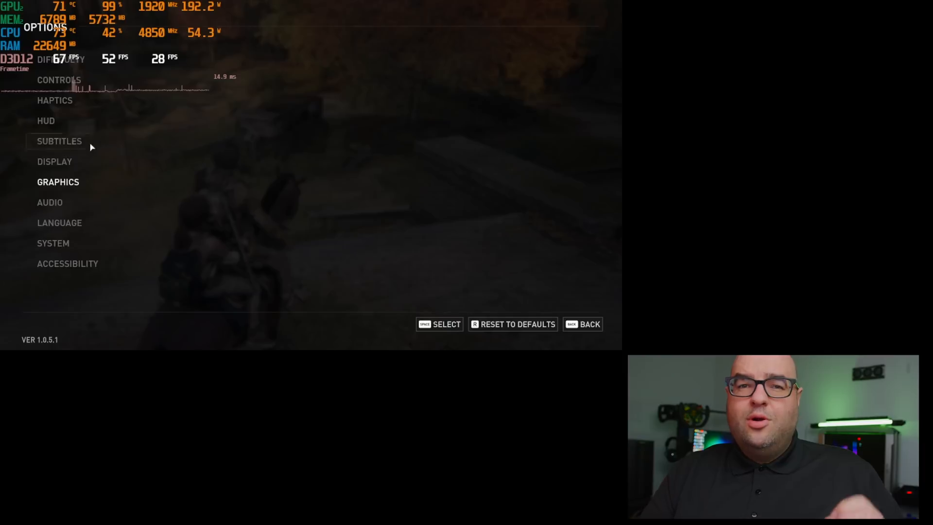
click(54, 162)
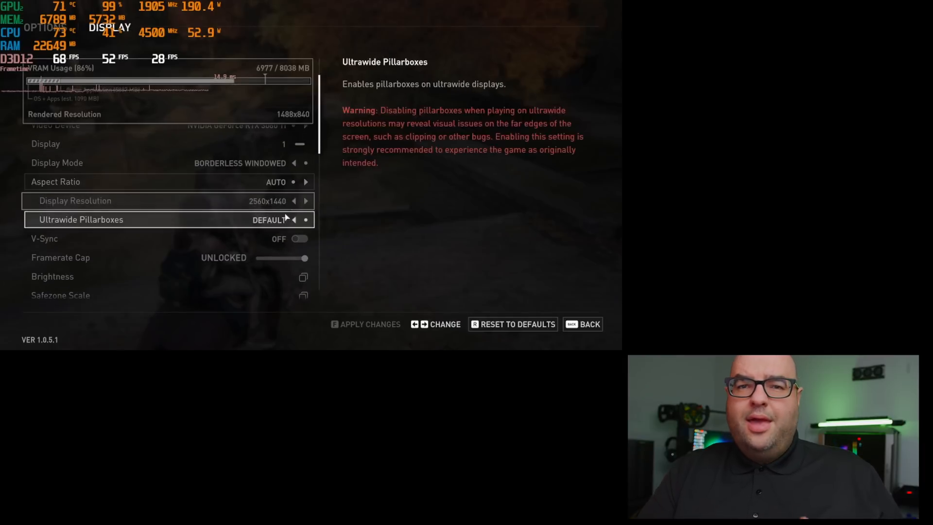
scroll(down, 3)
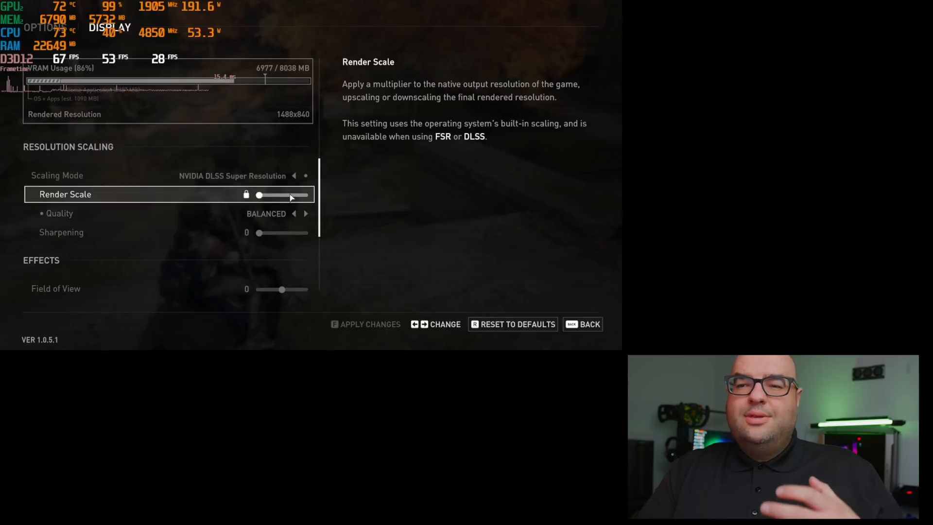
click(305, 213)
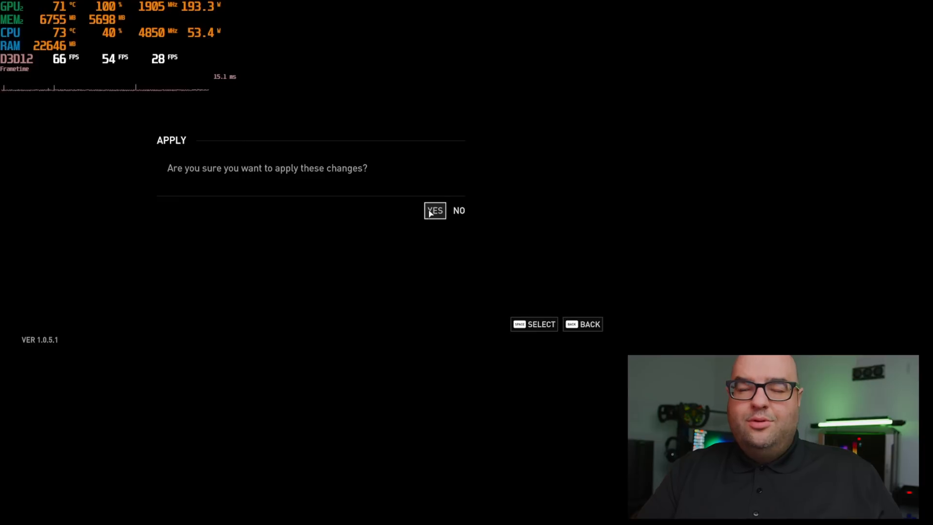
click(434, 210)
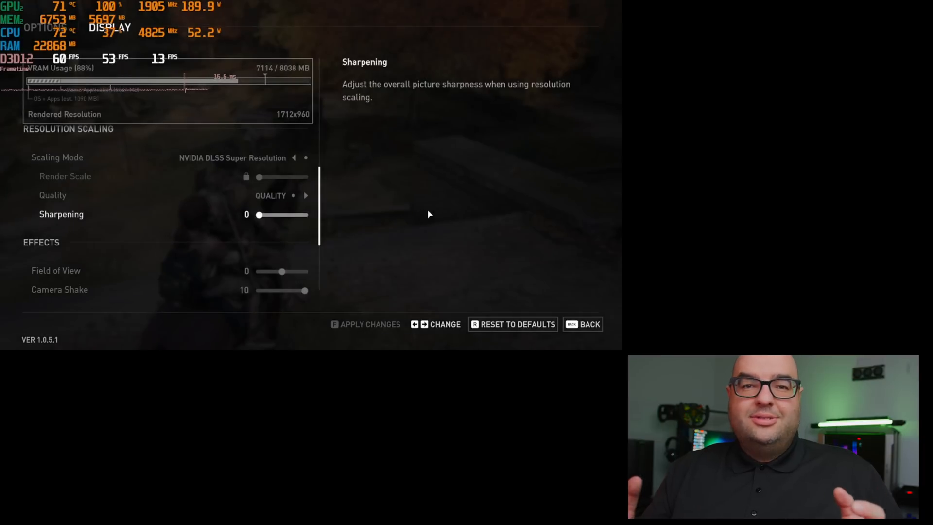
click(590, 325)
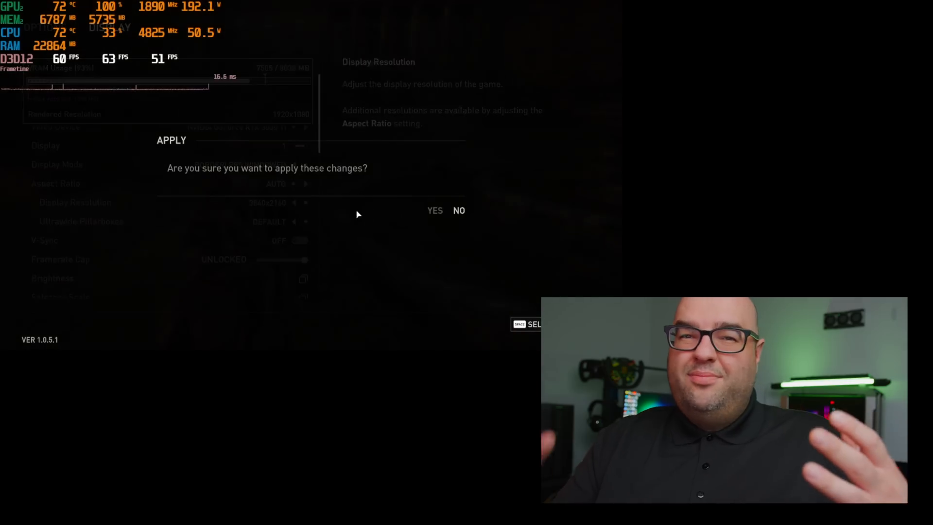
Step: Confirm the new 1920x1080 display resolution in the Apply dialog
click(435, 210)
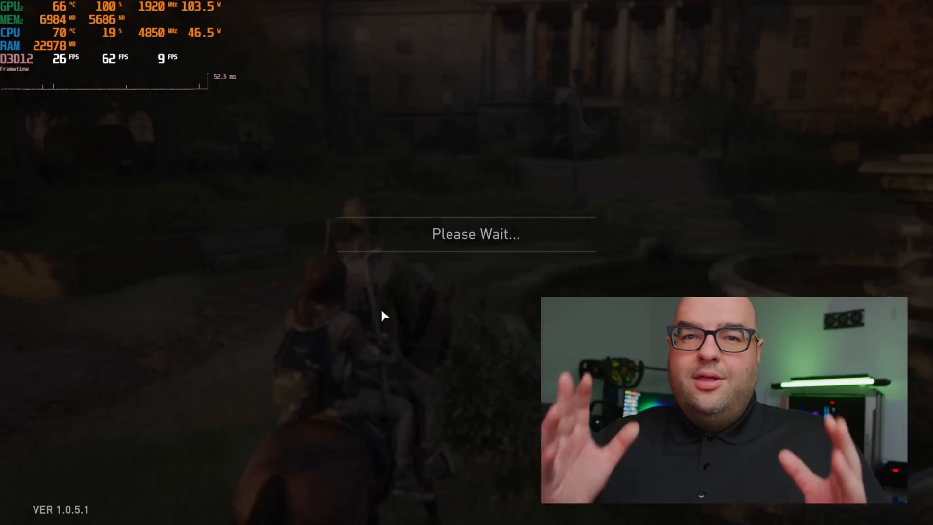
mouse_move(392, 294)
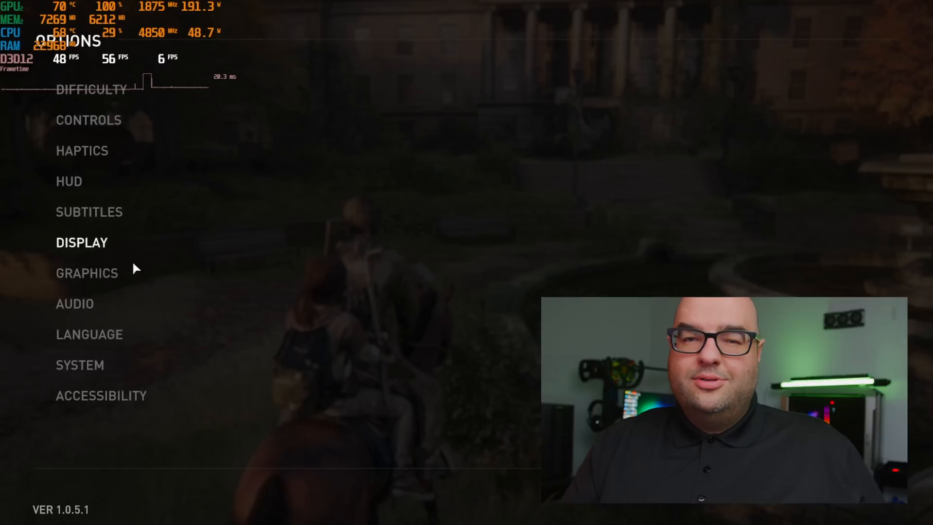
mouse_move(260, 276)
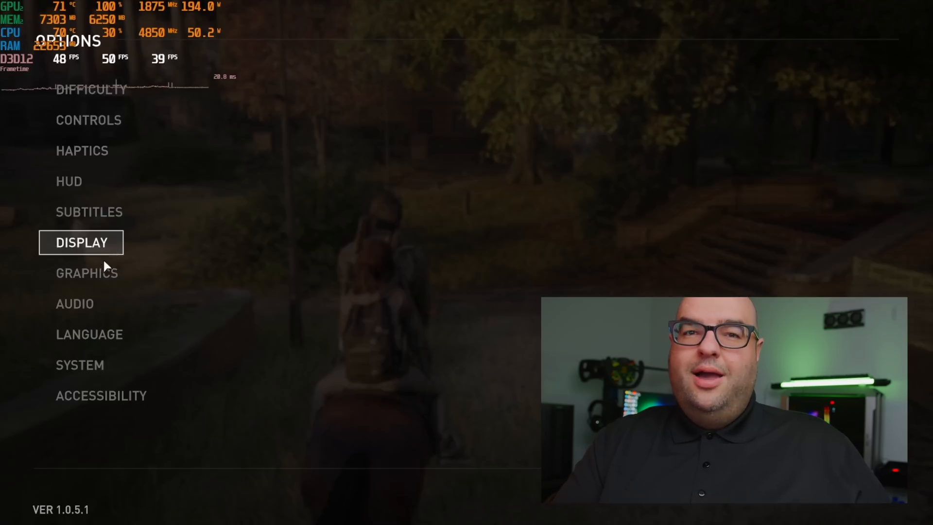
Step: Drop the graphics preset from Medium to Low and apply it
click(86, 273)
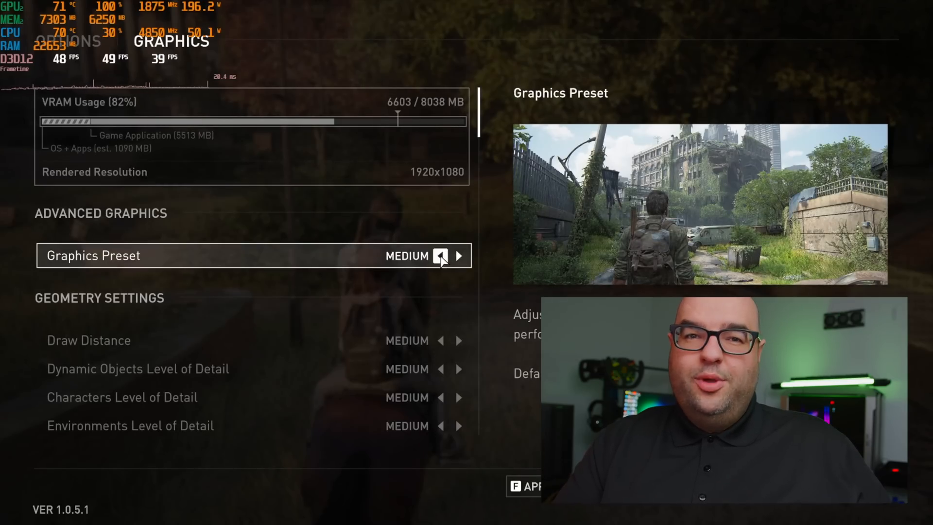
click(439, 255)
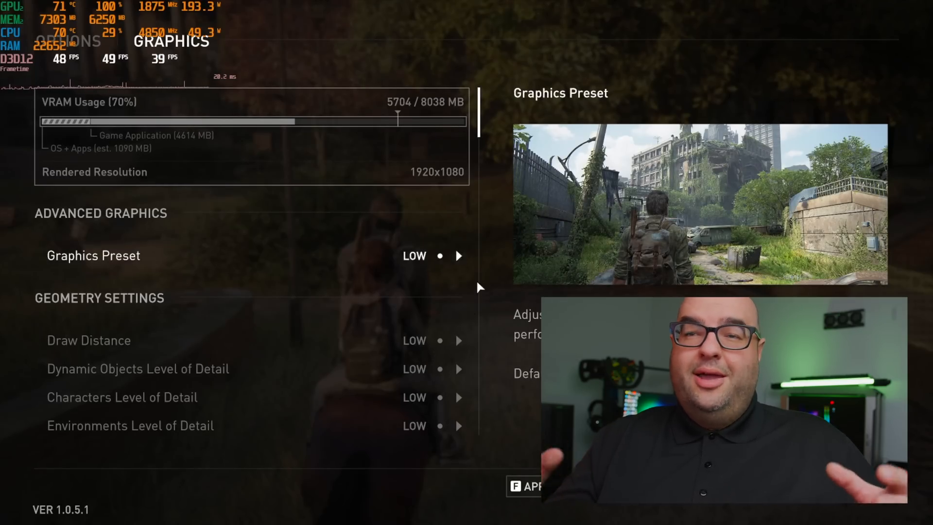
click(524, 486)
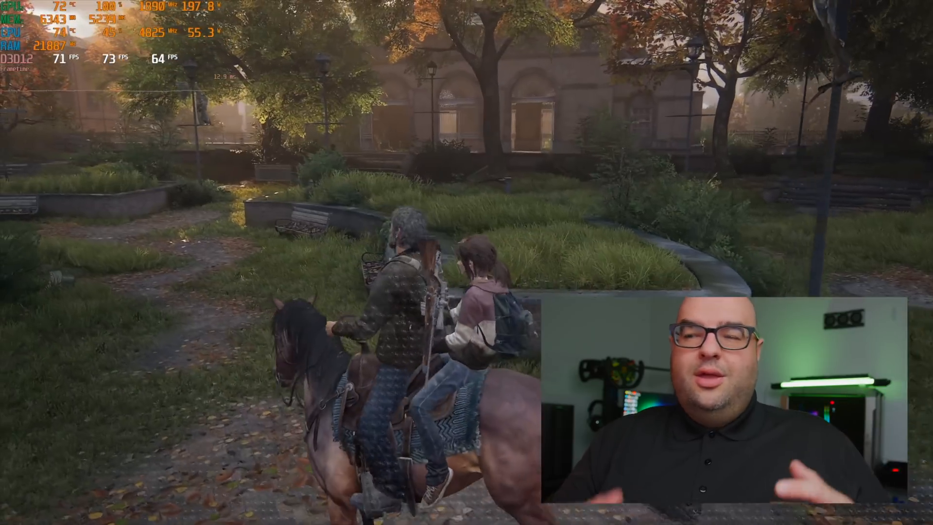
Step: Pause and open Display settings showing DLSS Performance at 1920x1080
key(Escape)
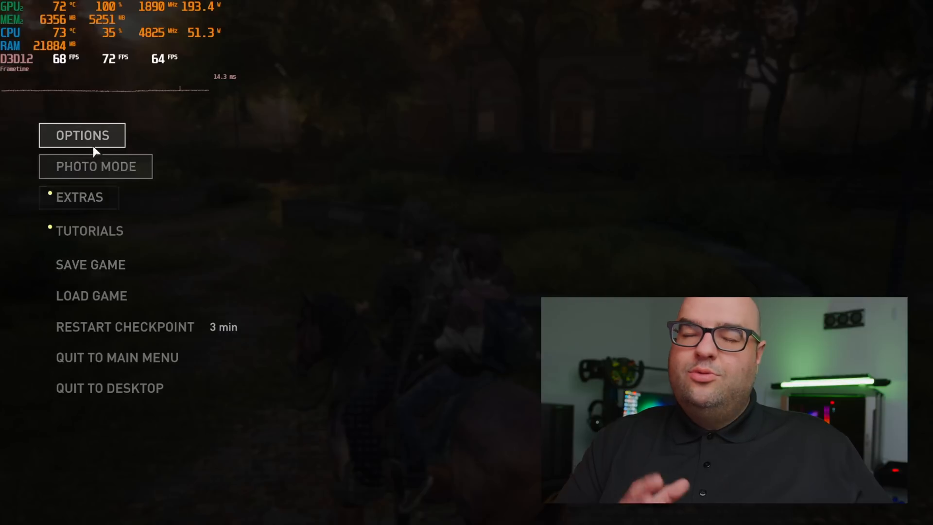
click(83, 135)
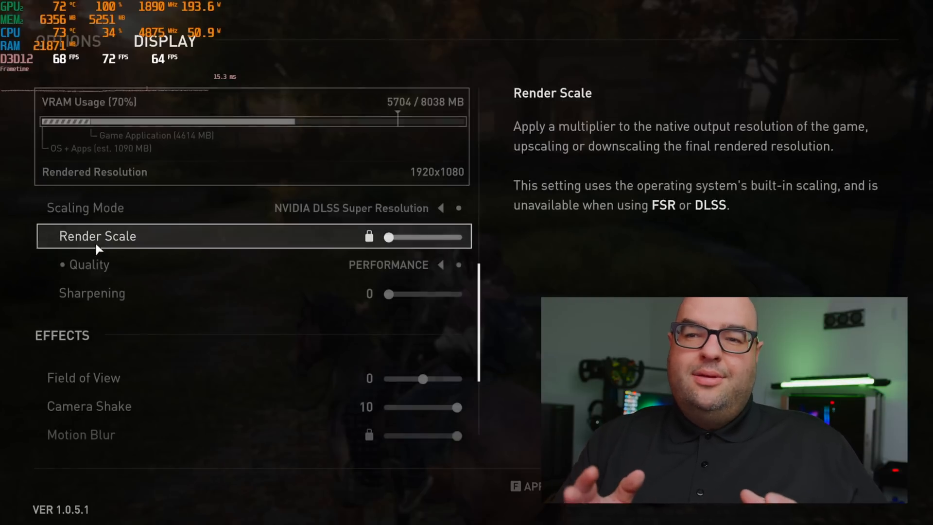